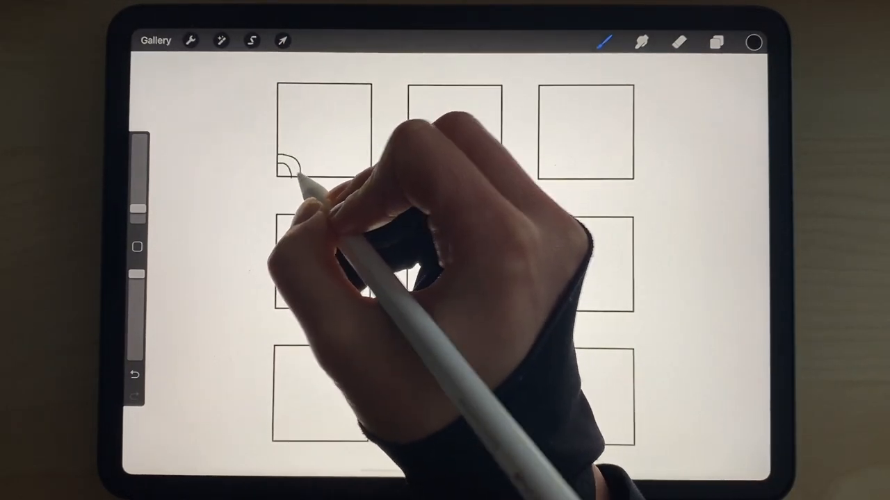
# Draw nested semicircle arcs across the top-left square to form overlapping fans
pyautogui.moveTo(312, 159); pyautogui.dragTo(452, 160)
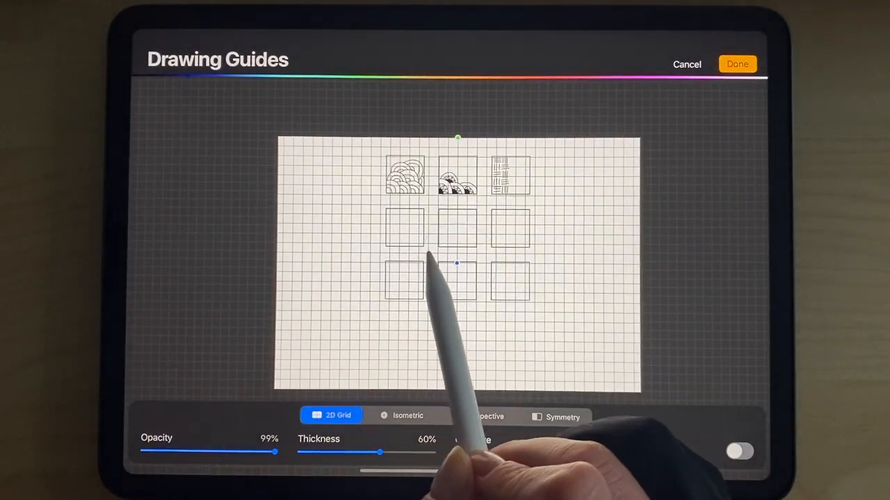
# Confirm the 2D Grid drawing guide settings with Done
pyautogui.click(737, 63)
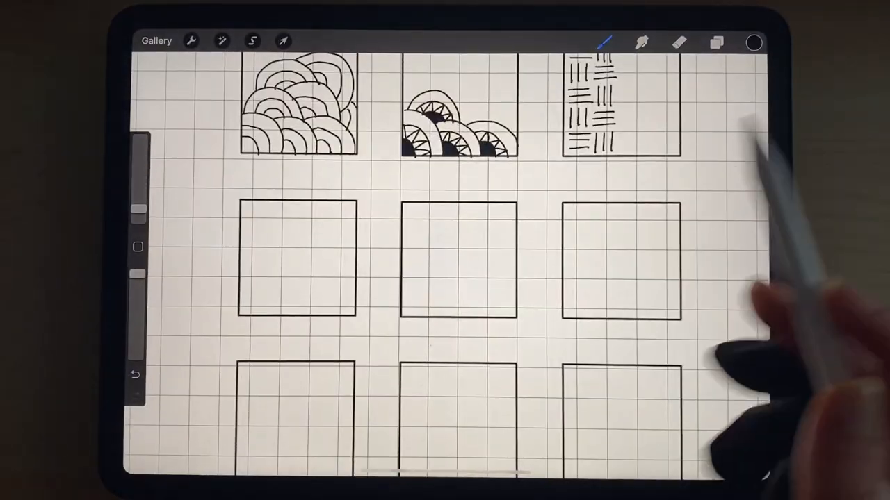